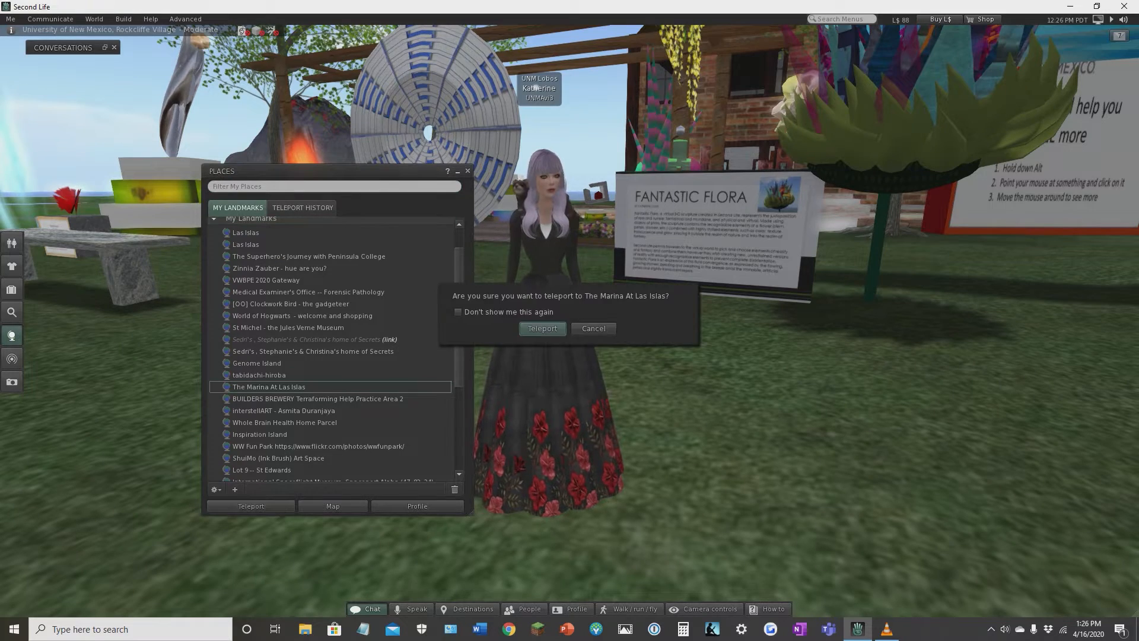
Step: Confirm the teleport to The Marina At Las Islas
{"action": "left_click", "coordinate": [541, 328]}
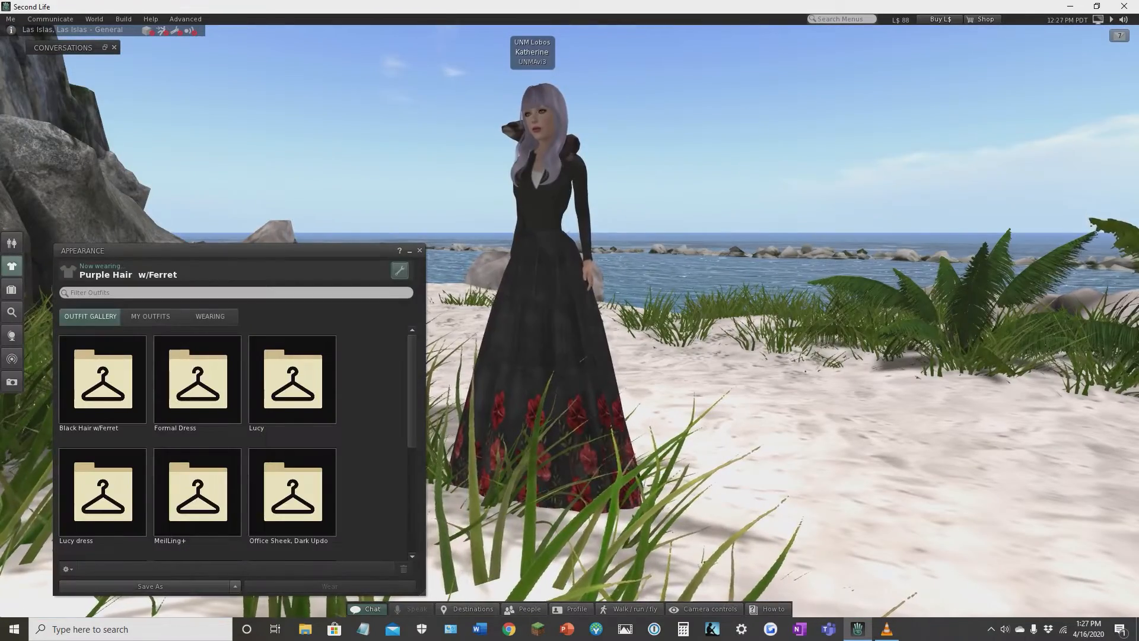
Step: Save the currently worn outfit as a copy, 'Purple Hair w/Ferret (copy)'
{"action": "left_click", "coordinate": [210, 316]}
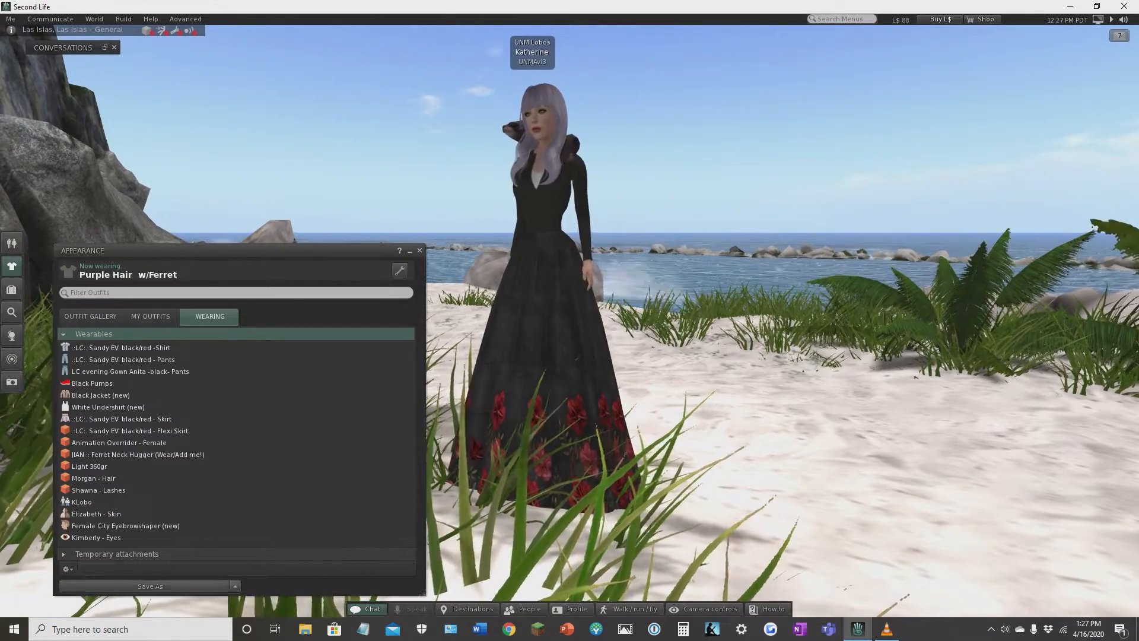
{"action": "left_click", "coordinate": [150, 586]}
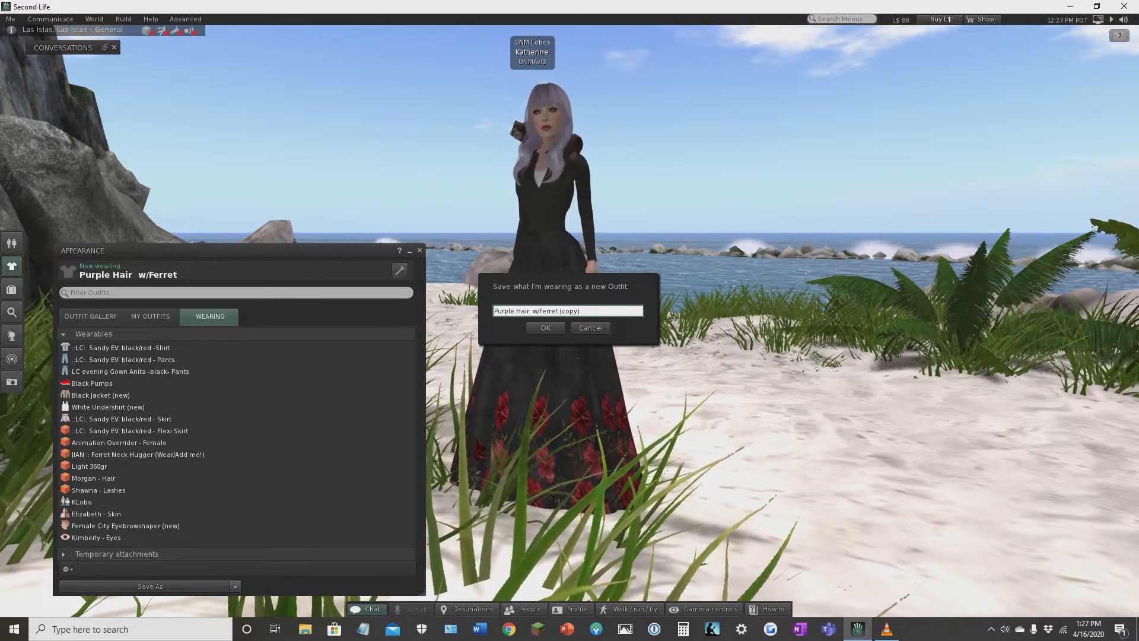
{"action": "left_click", "coordinate": [544, 328]}
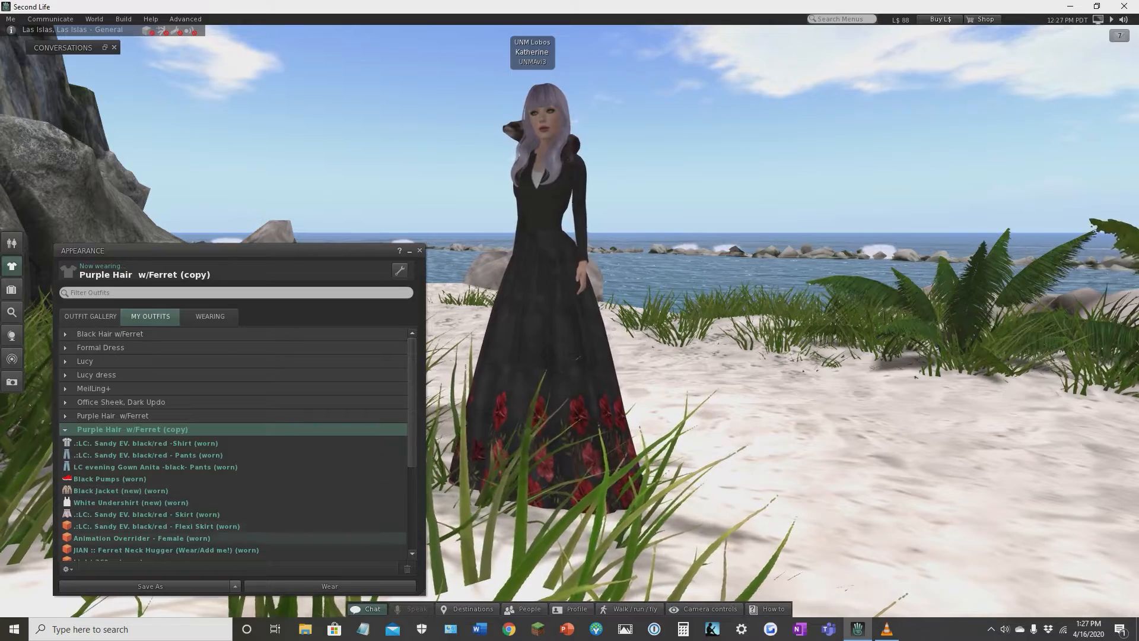
Step: Replace the current outfit with Shawna Light from My Outfits
{"action": "scroll", "scroll_direction": "down", "scroll_amount": 3}
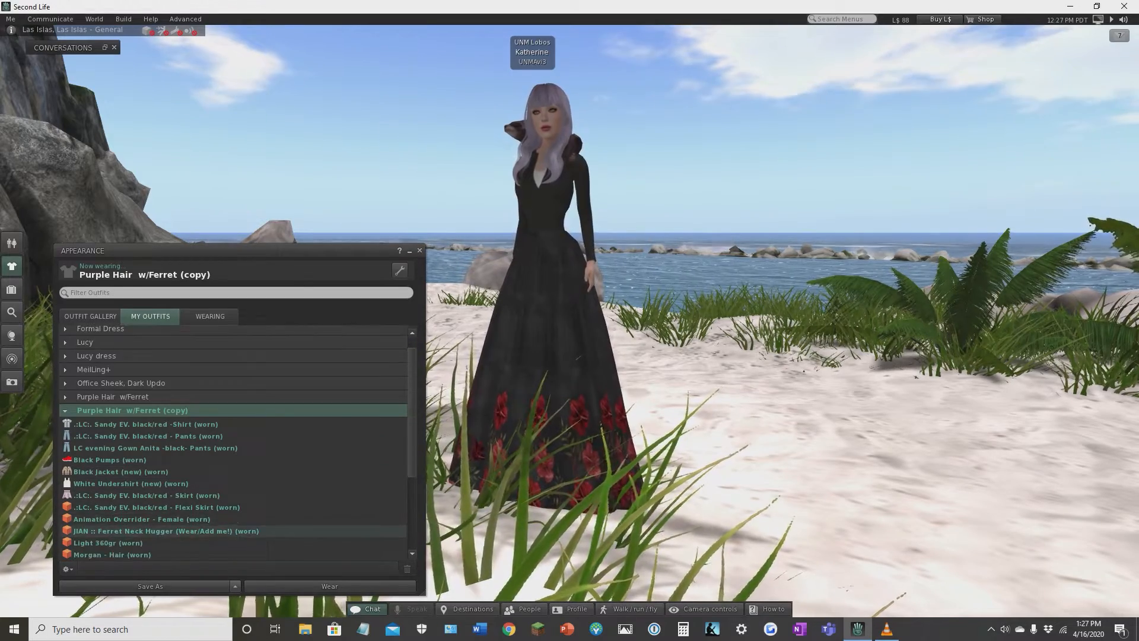
{"action": "right_click", "coordinate": [85, 514]}
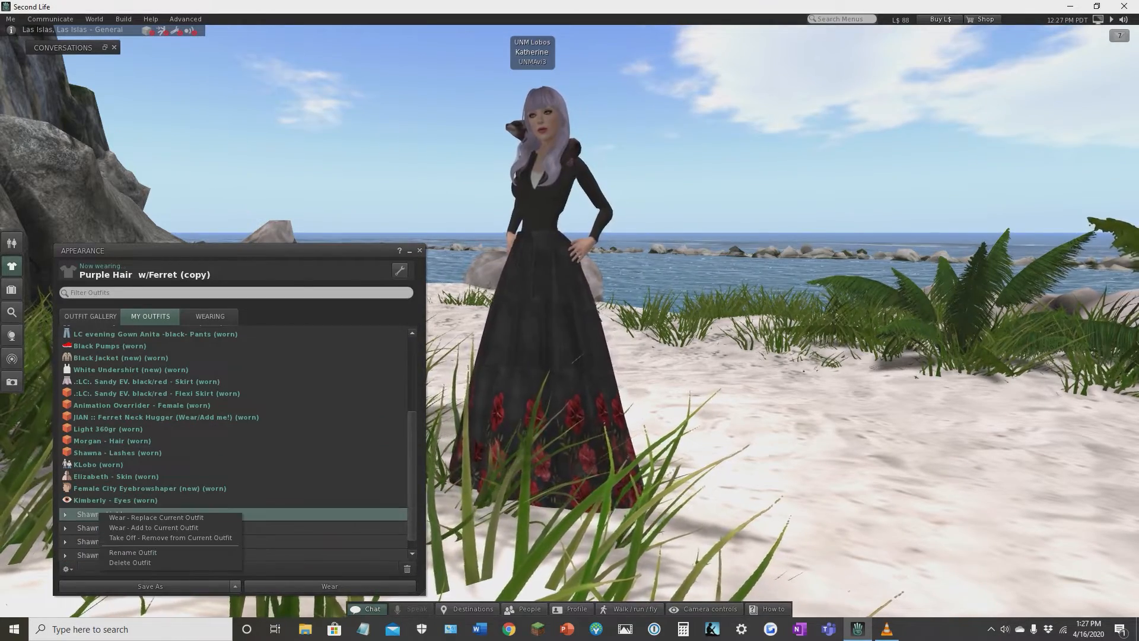
{"action": "left_click", "coordinate": [155, 518]}
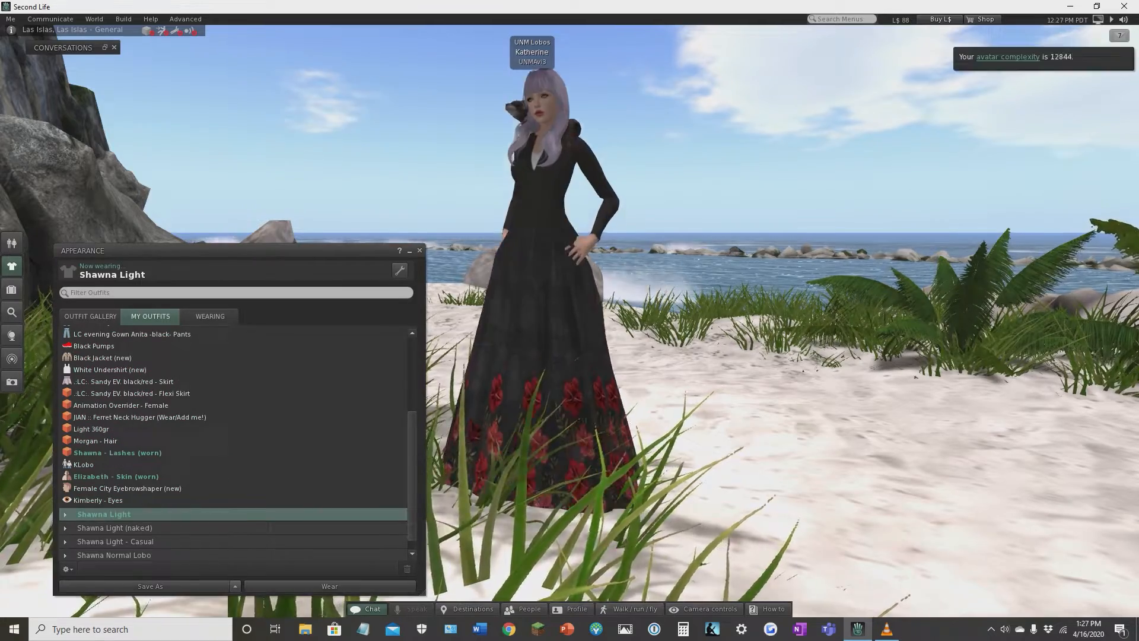
Step: Replace the current outfit with Shawna Normal Lobo, the red UNM T-shirt and jeans
{"action": "right_click", "coordinate": [113, 554]}
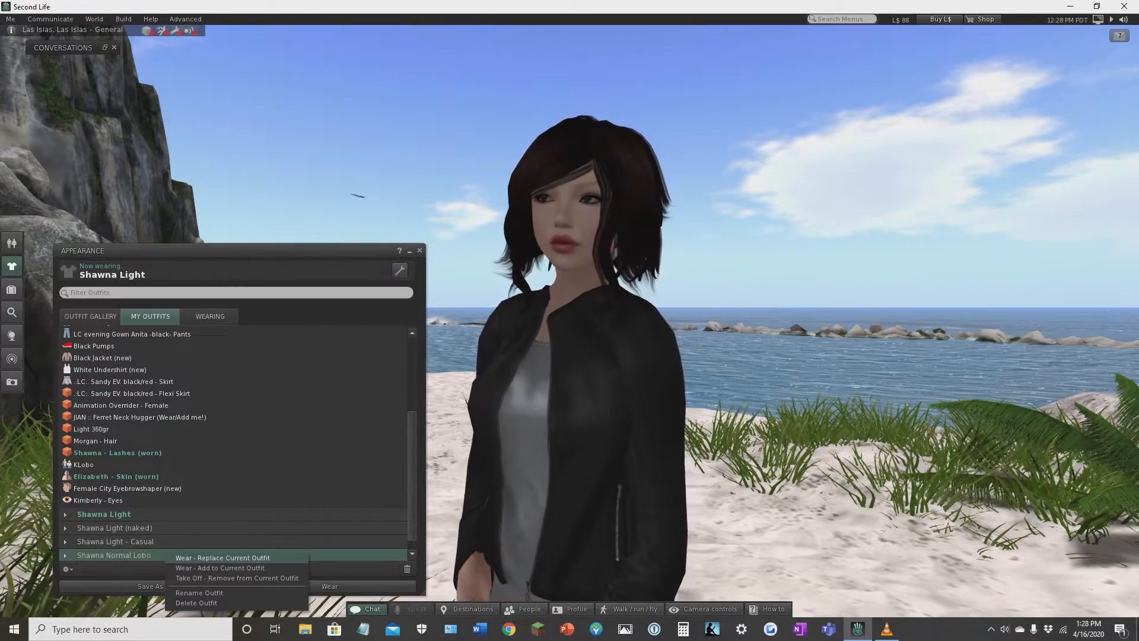
{"action": "left_click", "coordinate": [222, 558]}
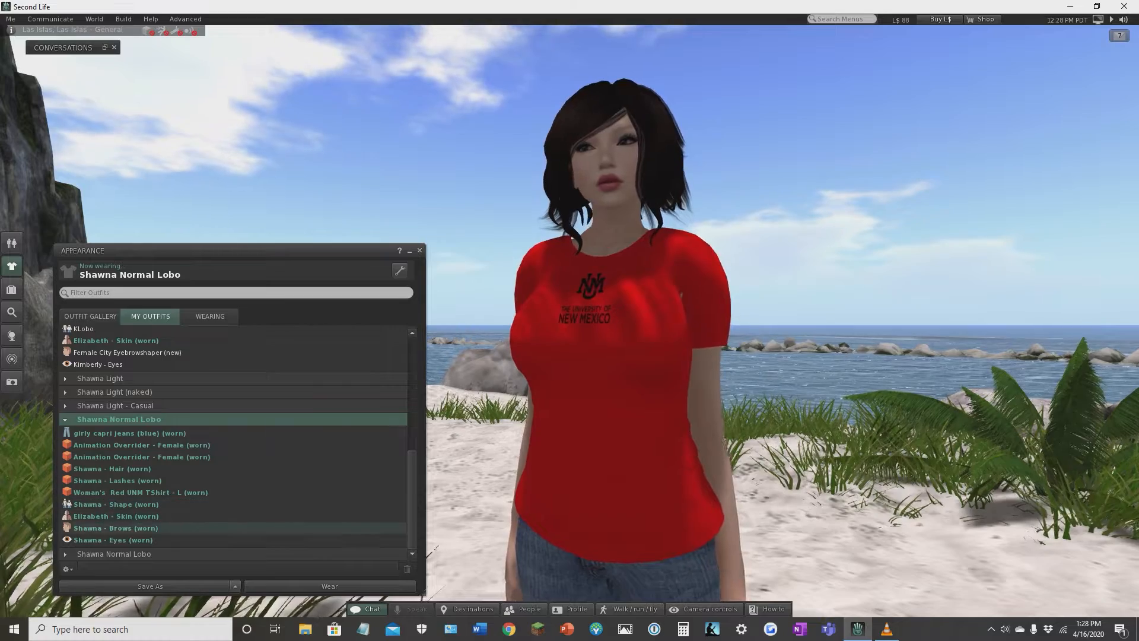
{"action": "right_click", "coordinate": [98, 361]}
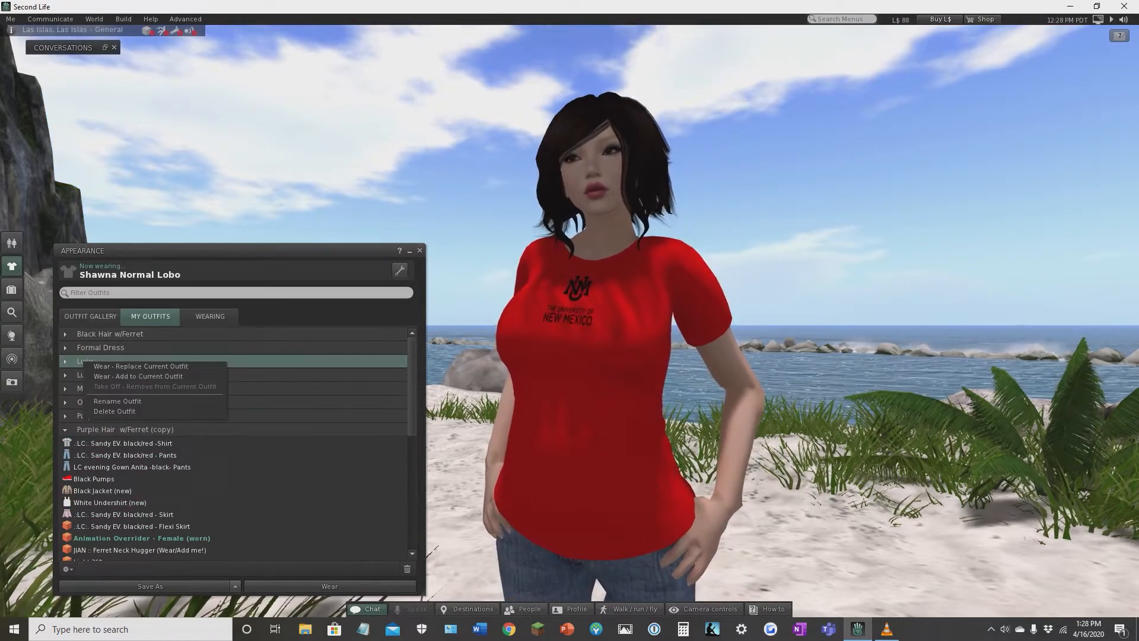
Step: Wear Shawna Light again and search the inventory for 'morga'
{"action": "left_click", "coordinate": [139, 366]}
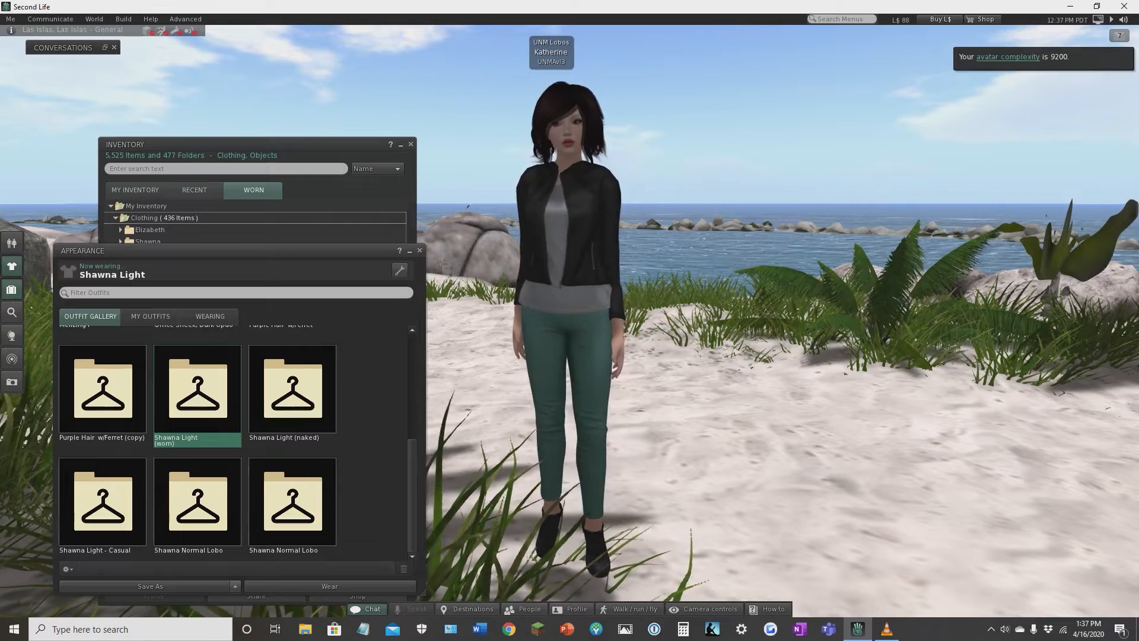
{"action": "type", "text": "morga"}
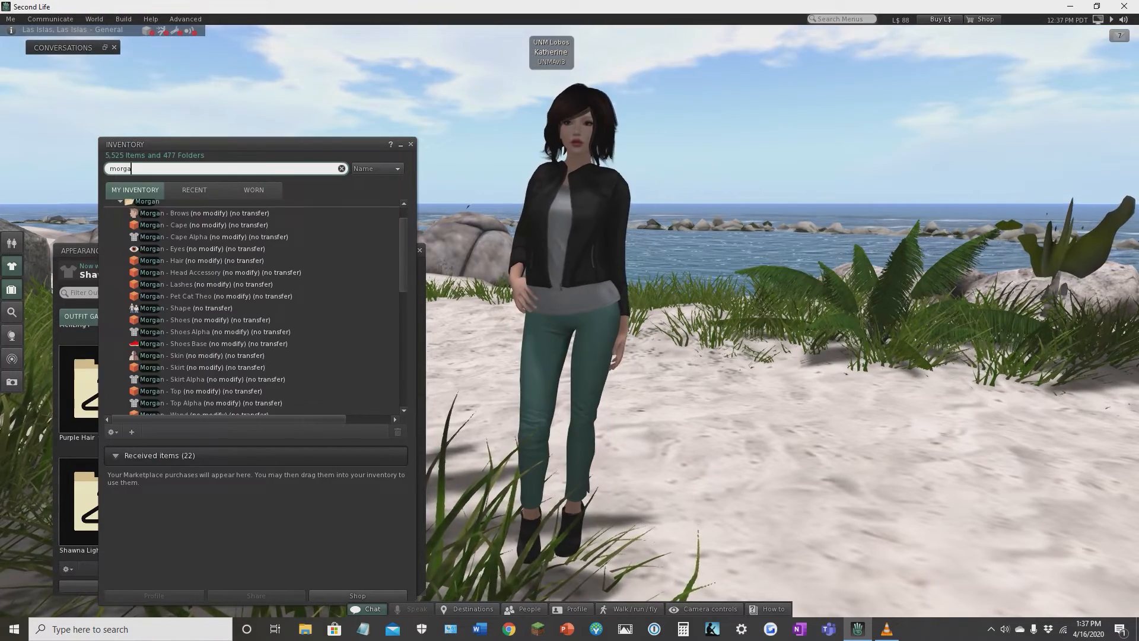